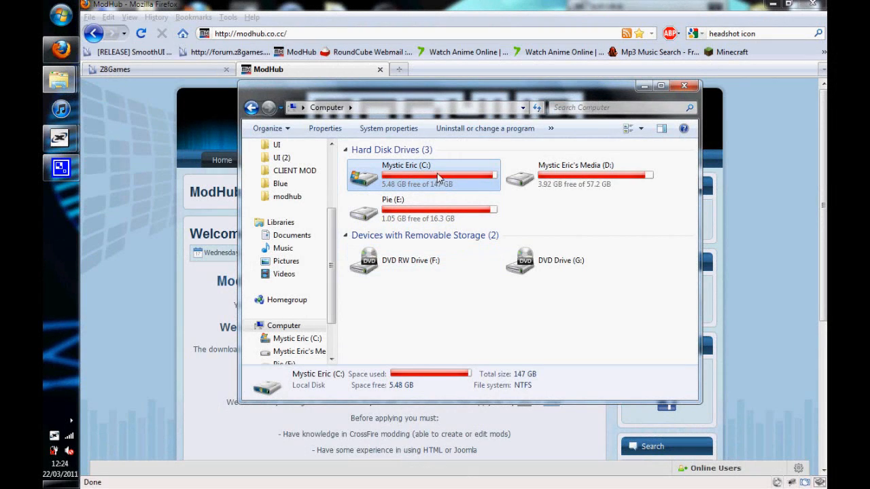
{"action": "mouse_move", "coordinate": [450, 168]}
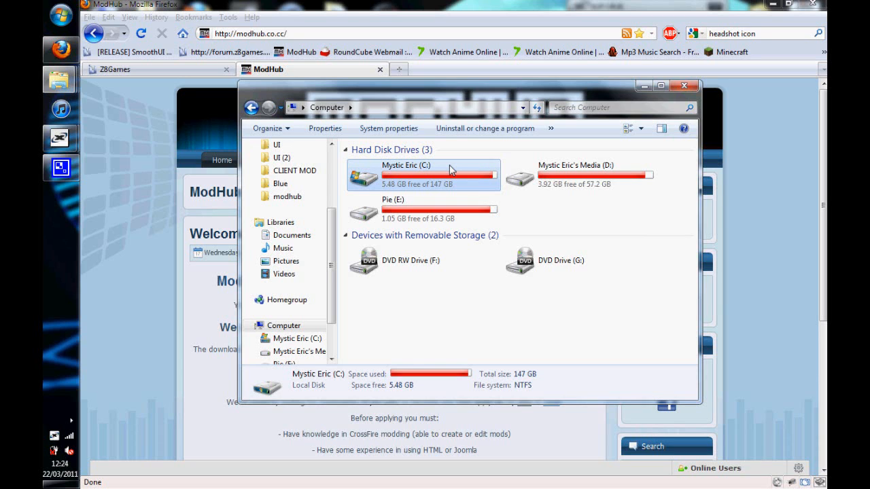
Step: Open the C: drive and go into CrossFire's rez folder under Program Files\Z8Games
{"action": "double_click", "coordinate": [422, 175]}
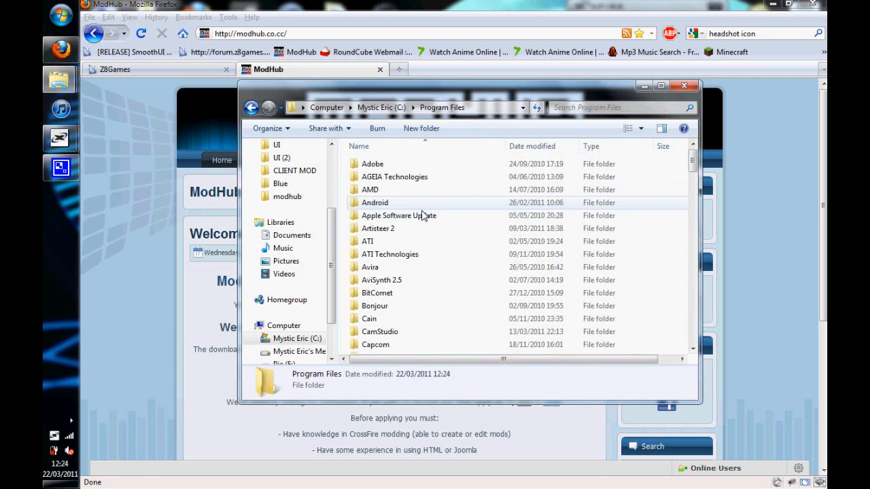
{"action": "scroll", "scroll_direction": "down", "scroll_amount": 3}
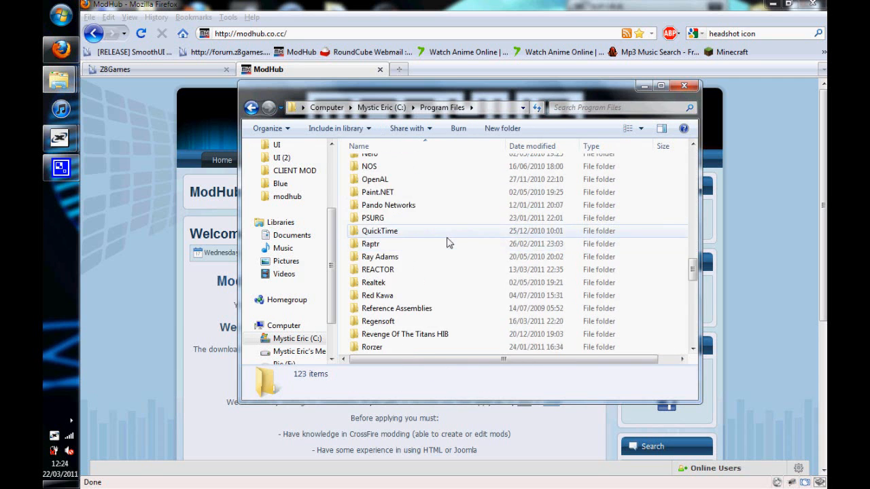
{"action": "scroll", "scroll_direction": "down", "scroll_amount": 3}
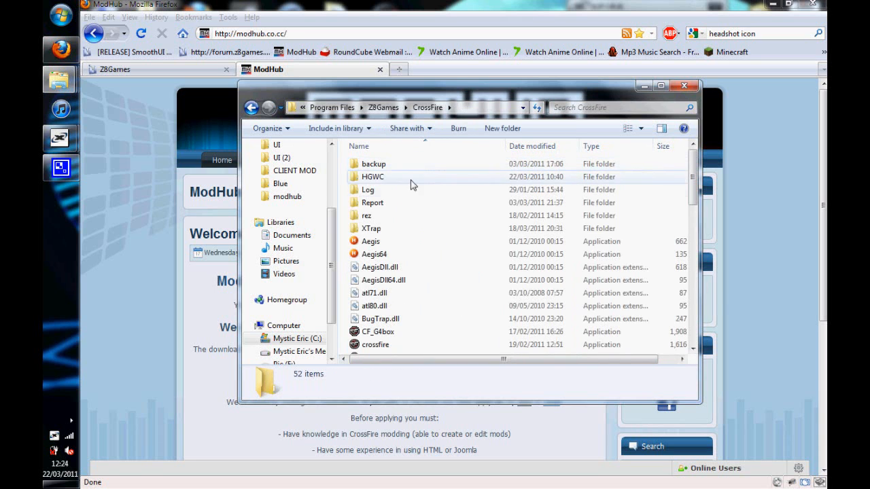
{"action": "left_click", "coordinate": [367, 215]}
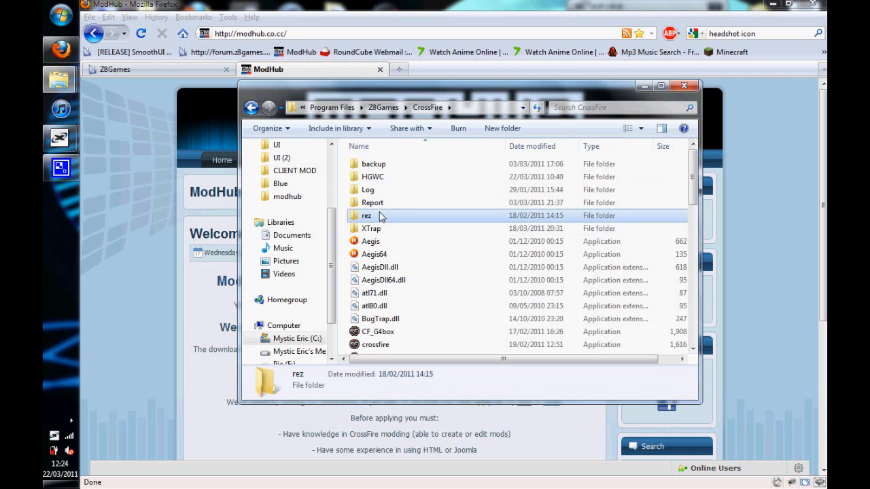
{"action": "double_click", "coordinate": [368, 216]}
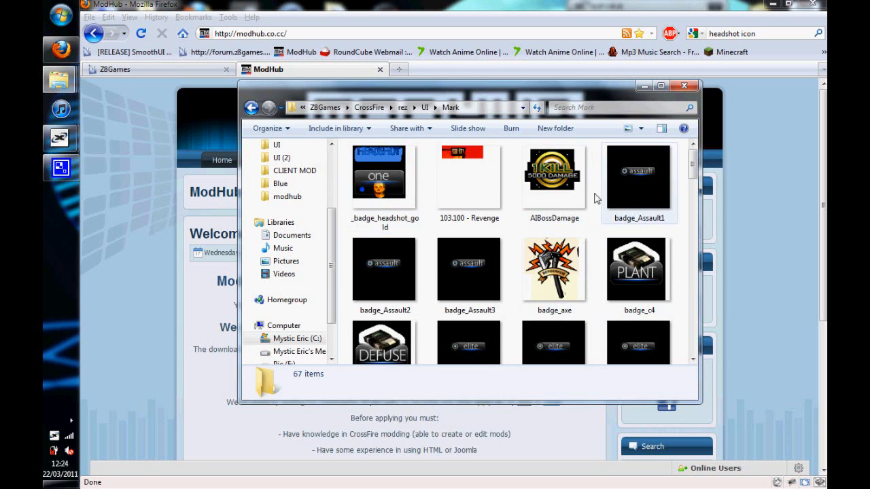
Step: Browse the Mark folder thumbnails, select badge_headshot and open it in the editor
{"action": "scroll", "scroll_direction": "down", "scroll_amount": 3}
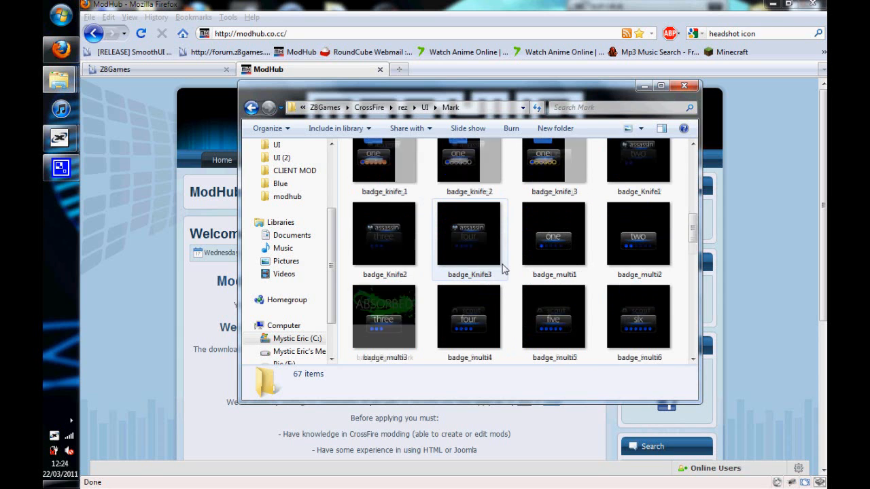
{"action": "scroll", "scroll_direction": "down", "scroll_amount": 3}
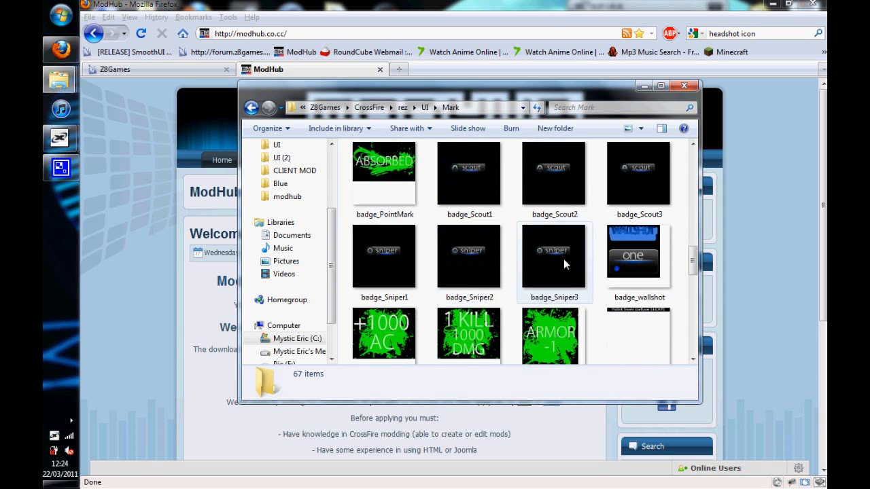
{"action": "scroll", "scroll_direction": "up", "scroll_amount": 3}
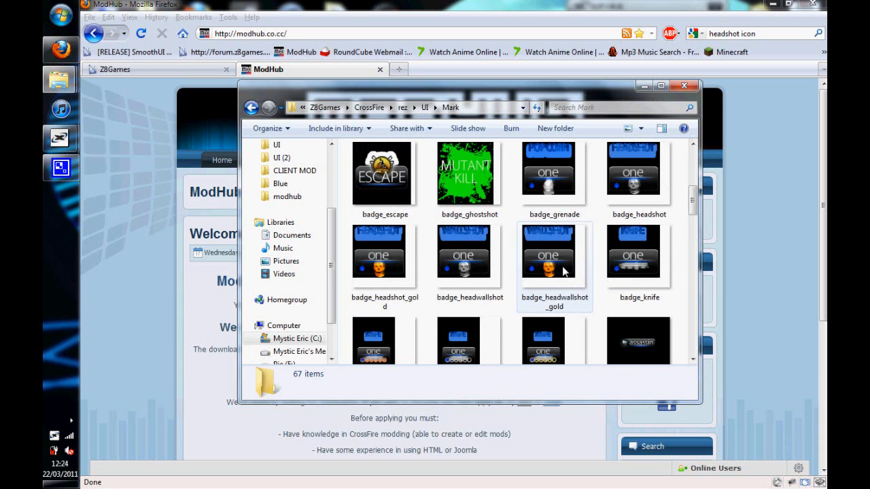
{"action": "left_click", "coordinate": [639, 179]}
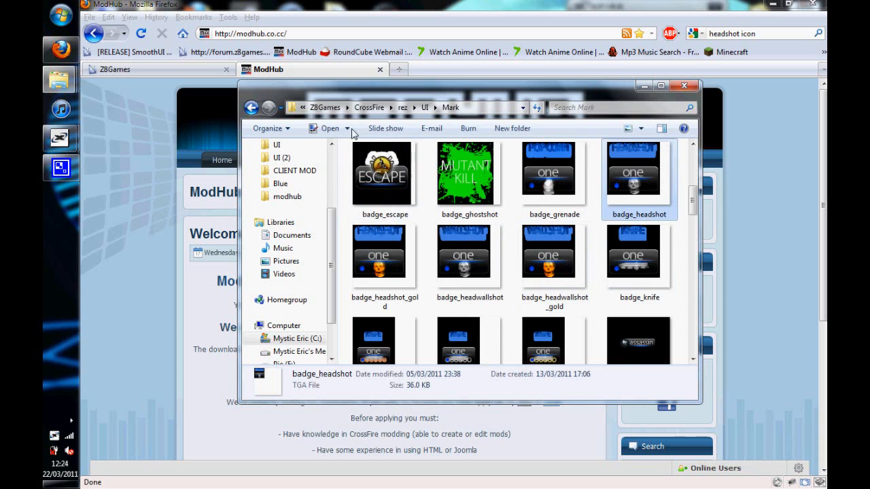
{"action": "left_click", "coordinate": [351, 128]}
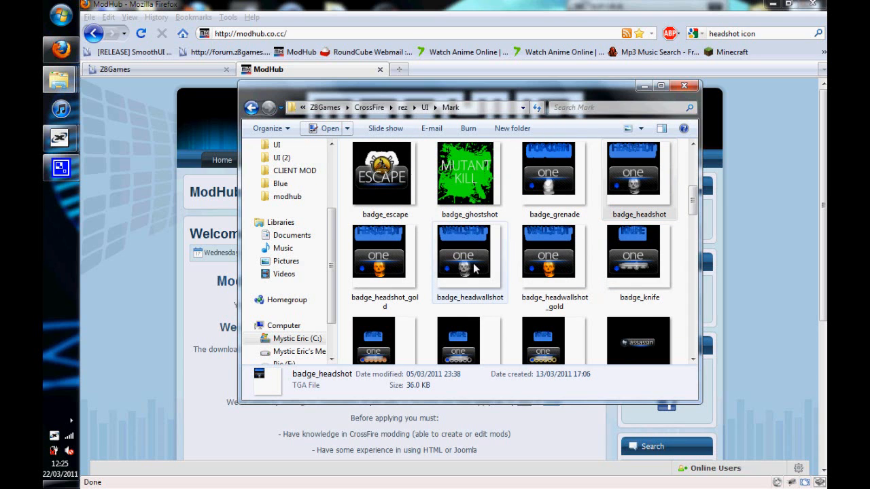
{"action": "mouse_move", "coordinate": [484, 253]}
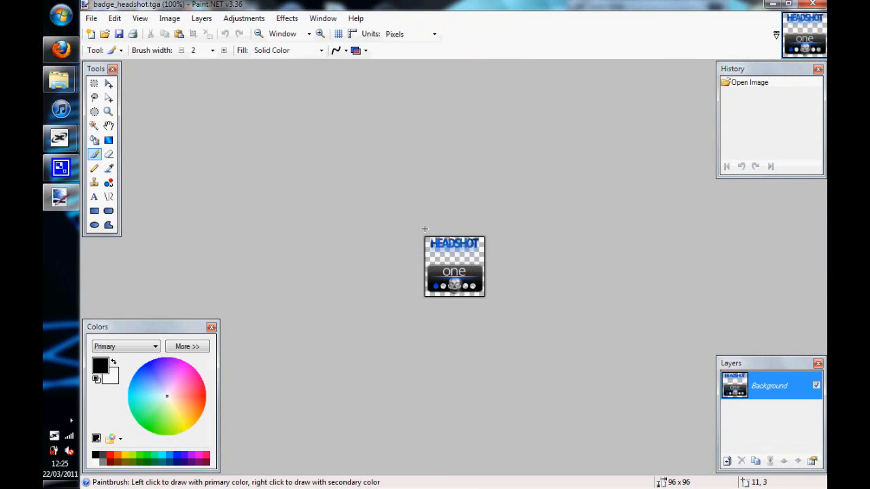
{"action": "mouse_move", "coordinate": [414, 218]}
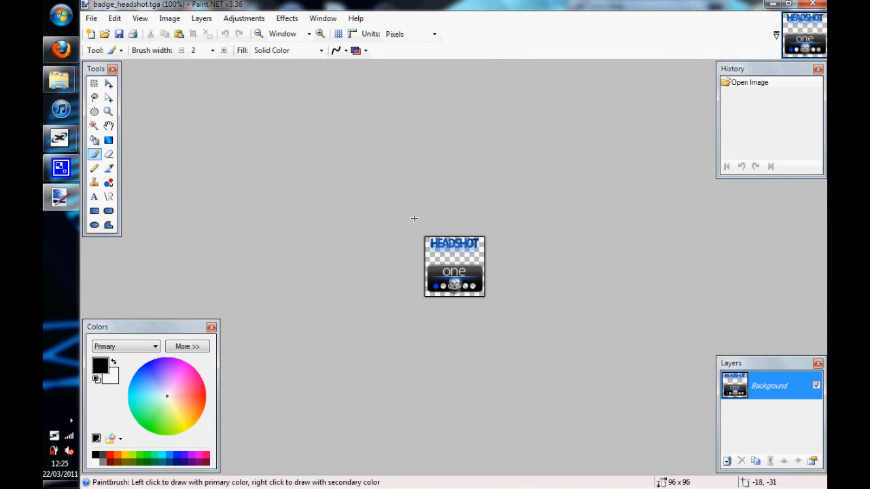
{"action": "mouse_move", "coordinate": [428, 234]}
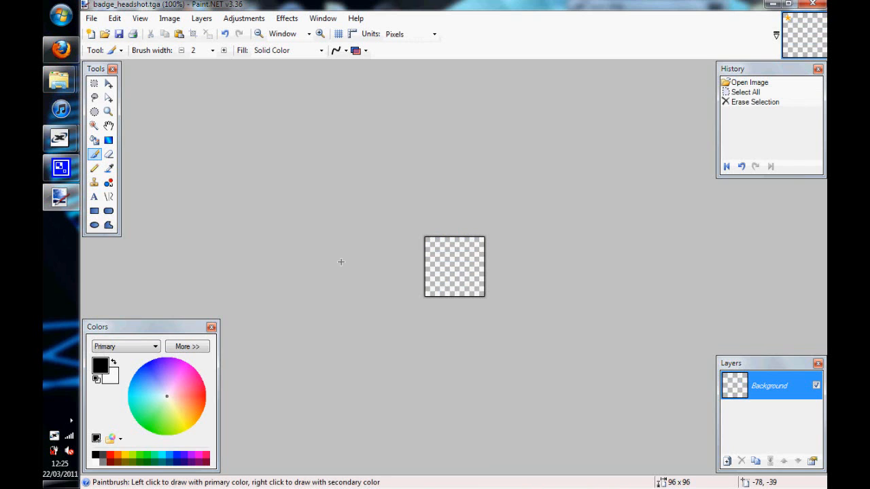
{"action": "mouse_move", "coordinate": [512, 281]}
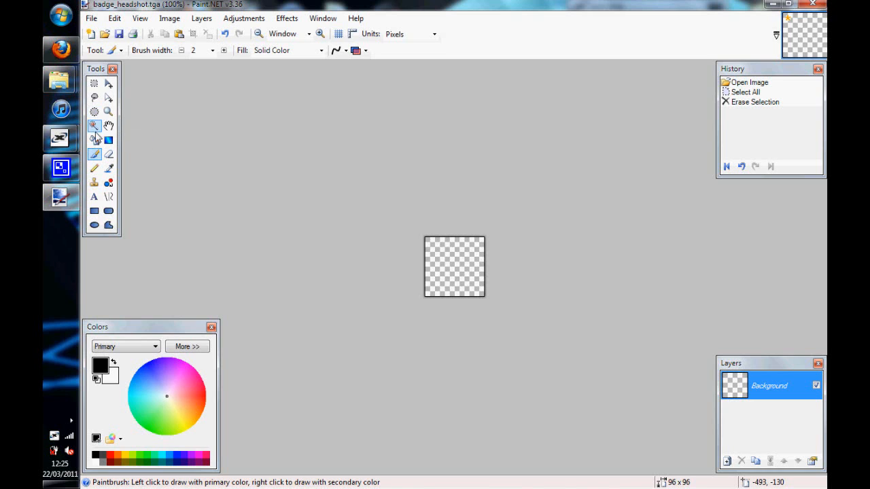
Step: Set the Paintbrush to width 8 for the face, then switch to the yellow Ellipse tool
{"action": "left_click", "coordinate": [94, 168]}
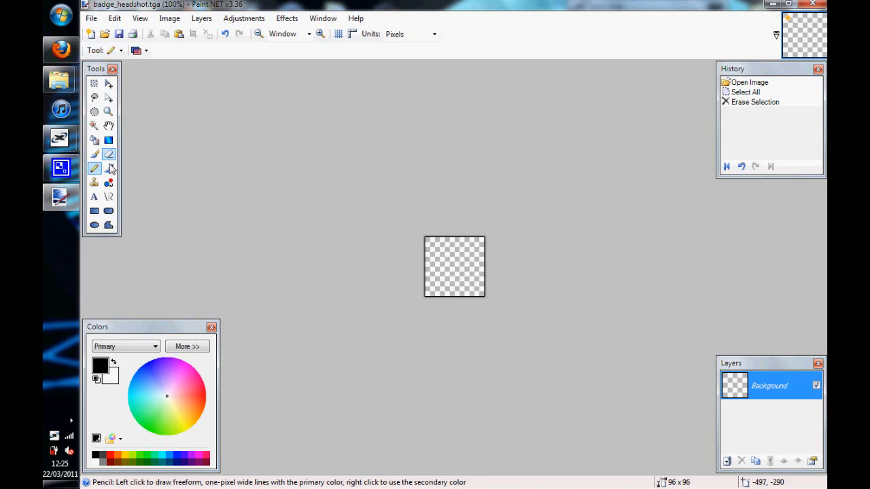
{"action": "left_click", "coordinate": [108, 154]}
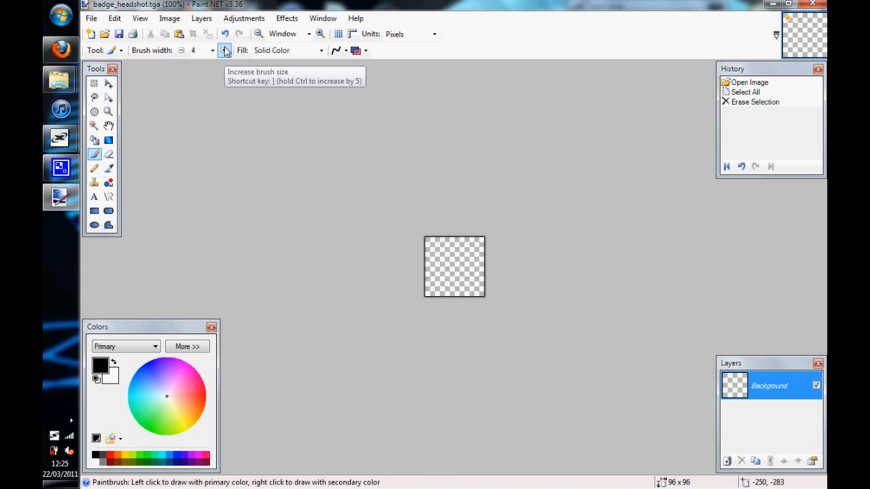
{"action": "left_click", "coordinate": [225, 48]}
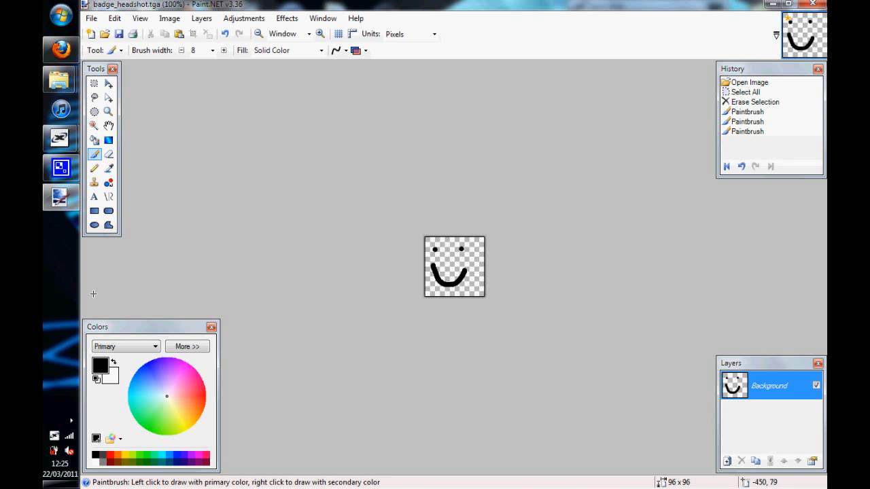
{"action": "left_click", "coordinate": [94, 112]}
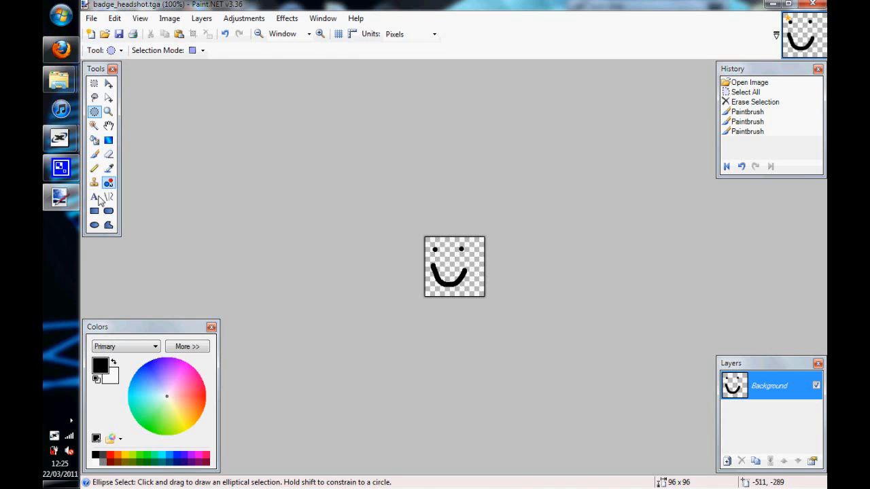
{"action": "left_click", "coordinate": [93, 224]}
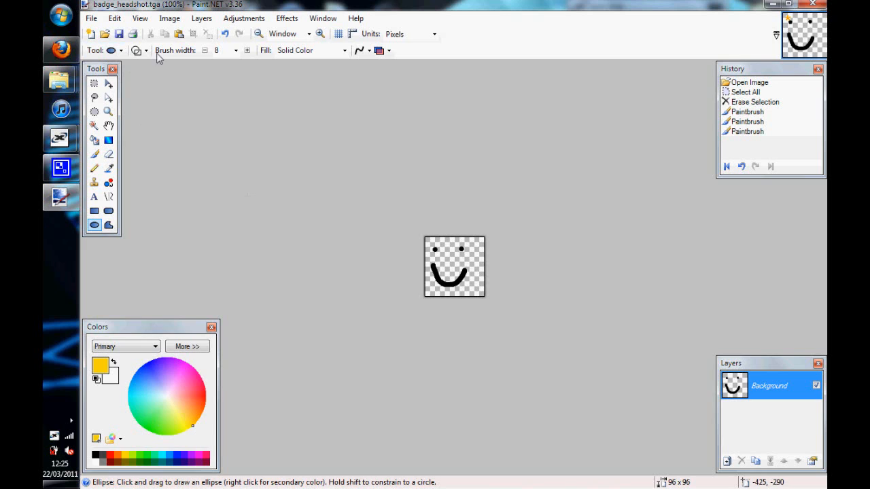
{"action": "mouse_move", "coordinate": [769, 461]}
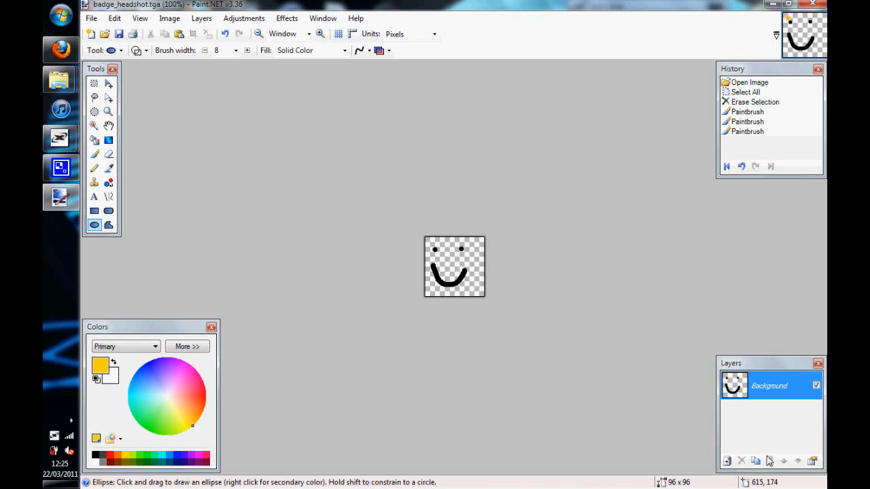
{"action": "mouse_move", "coordinate": [727, 461]}
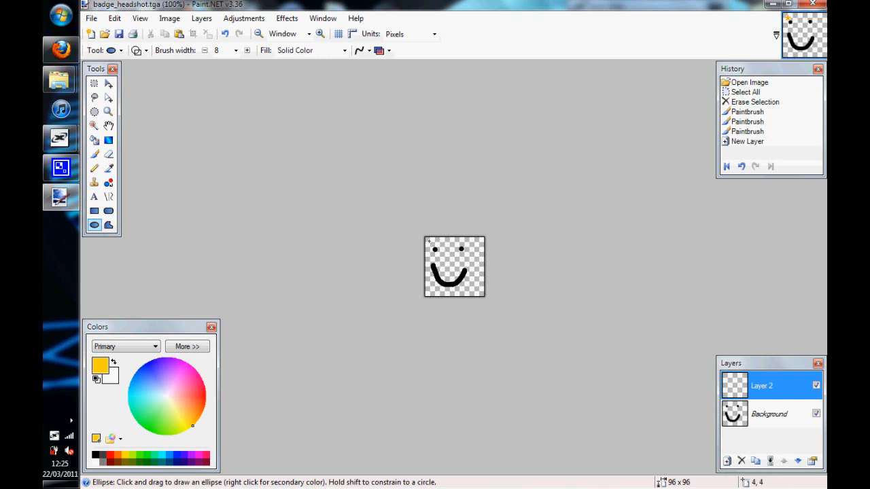
Step: Draw a filled yellow circle on Layer 2, redrawing the misplaced first one larger
{"action": "left_click_drag", "start_coordinate": [432, 244], "coordinate": [476, 289]}
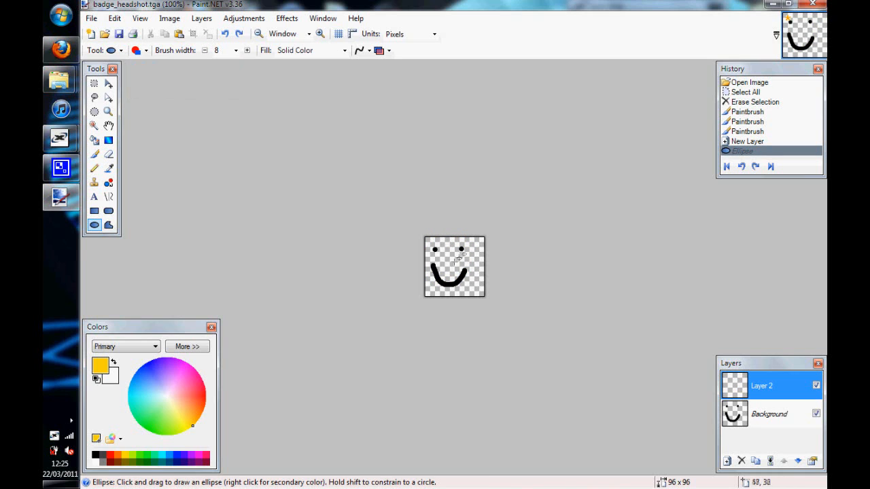
{"action": "left_click_drag", "start_coordinate": [446, 245], "coordinate": [486, 292]}
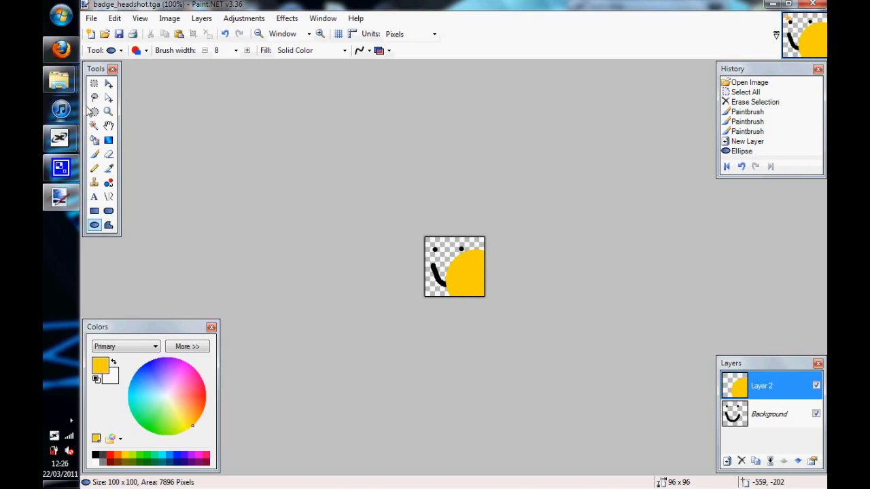
{"action": "left_click", "coordinate": [109, 82]}
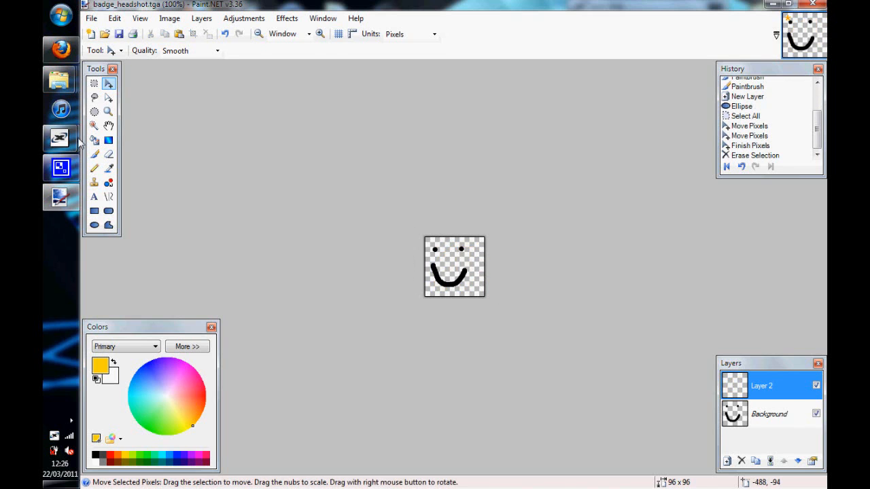
{"action": "left_click", "coordinate": [93, 225]}
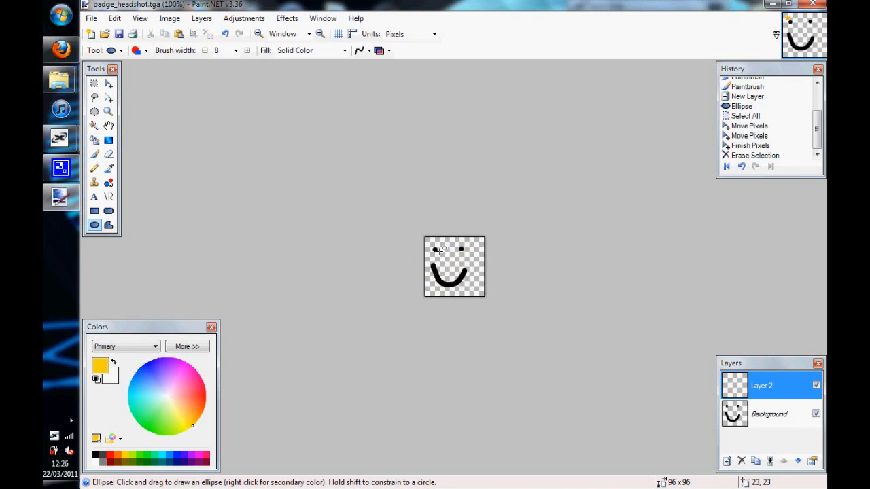
{"action": "left_click_drag", "start_coordinate": [429, 245], "coordinate": [479, 289]}
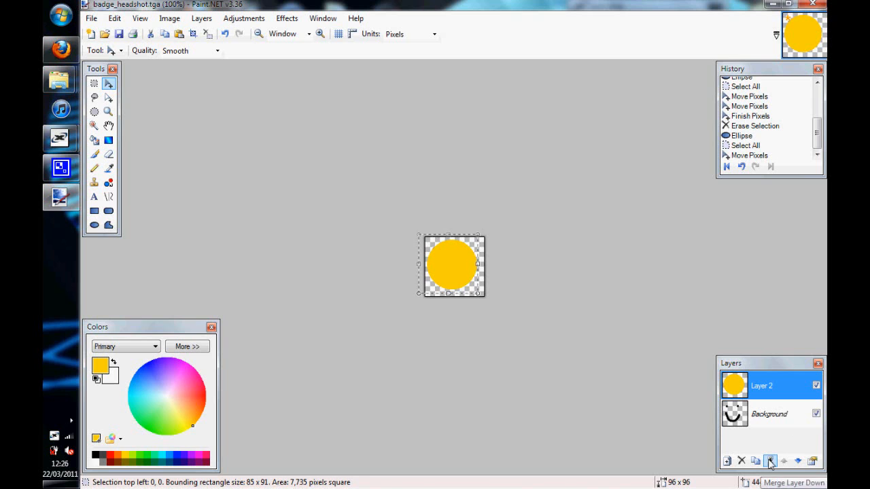
Step: Move the yellow circle layer below the face layer and select the Background layer
{"action": "left_click", "coordinate": [770, 461]}
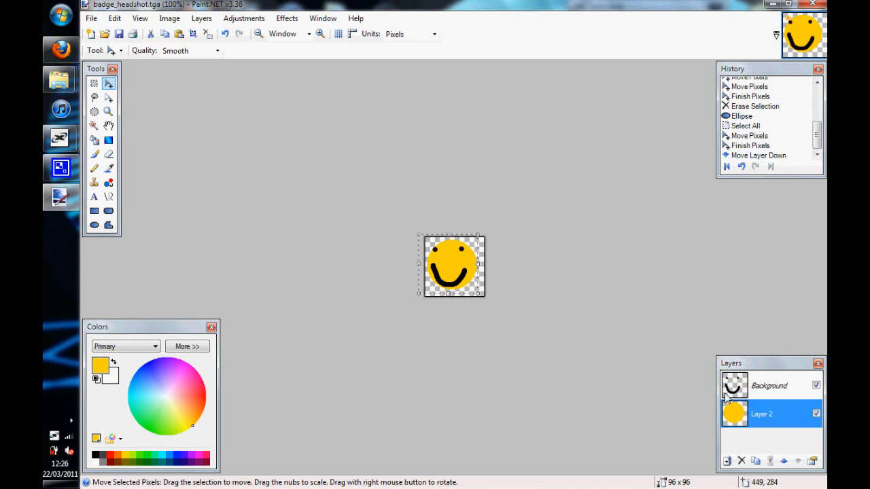
{"action": "left_click", "coordinate": [768, 386]}
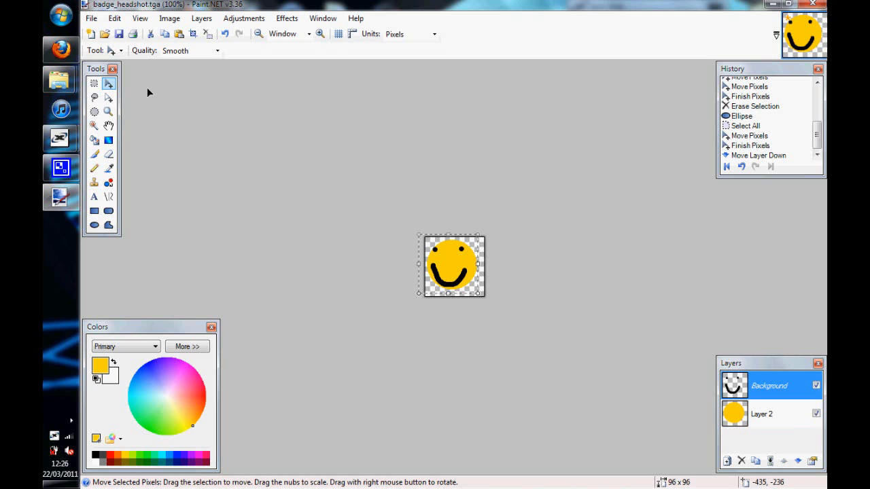
{"action": "mouse_move", "coordinate": [470, 266]}
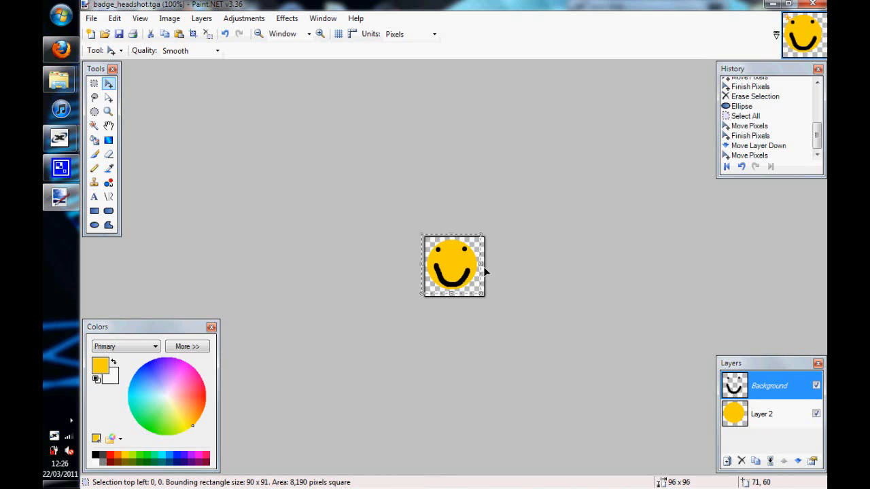
{"action": "mouse_move", "coordinate": [408, 259]}
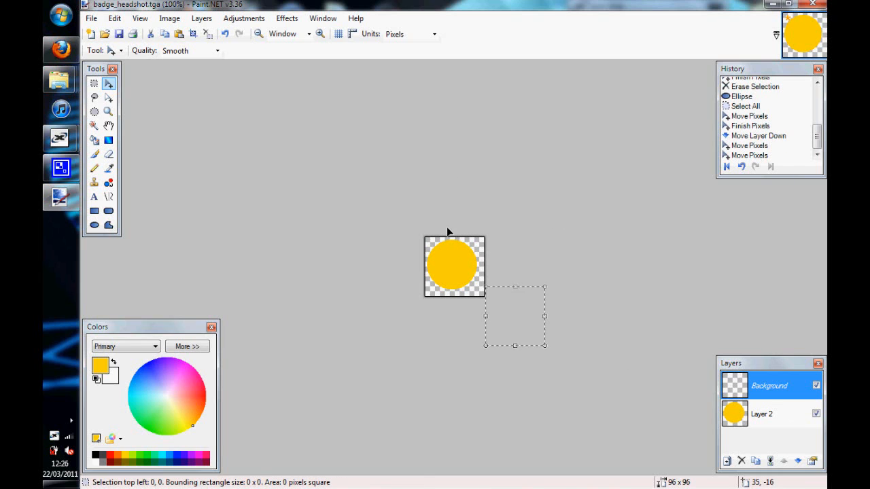
Step: Undo the stray move, then save a flattened badge_headshot.tga, replacing the existing file
{"action": "left_click", "coordinate": [90, 18]}
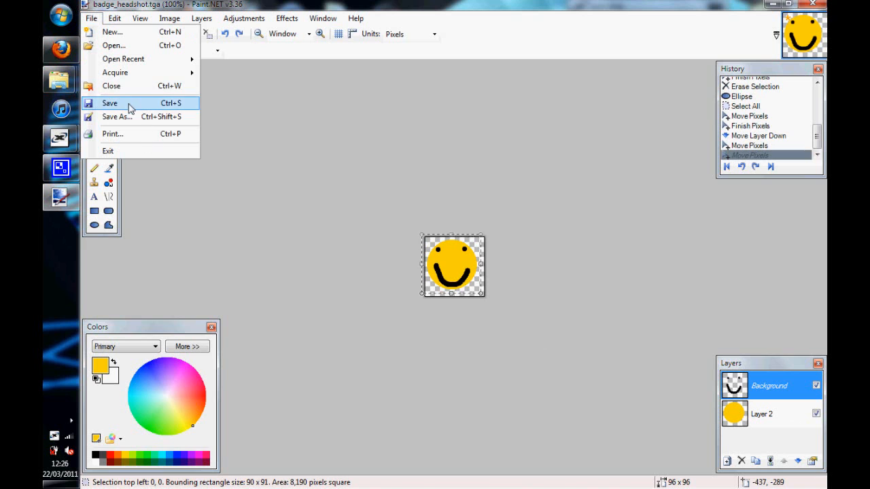
{"action": "left_click", "coordinate": [109, 102]}
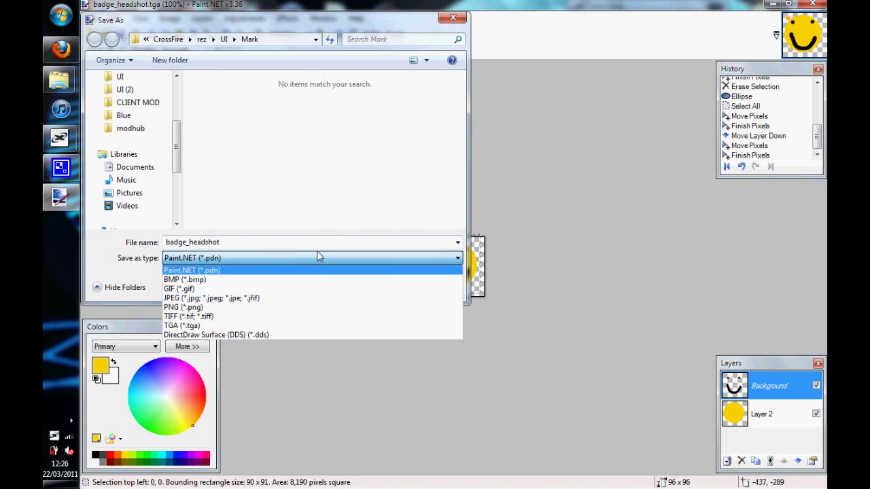
{"action": "mouse_move", "coordinate": [309, 325]}
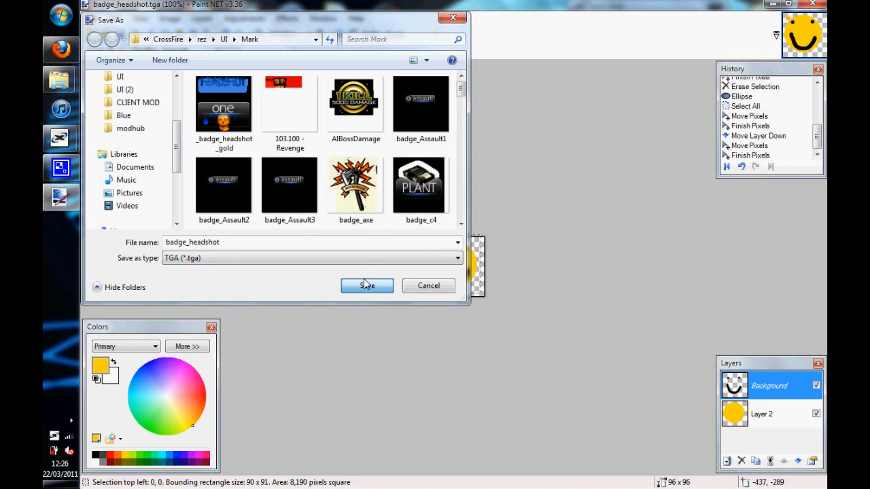
{"action": "left_click", "coordinate": [367, 285]}
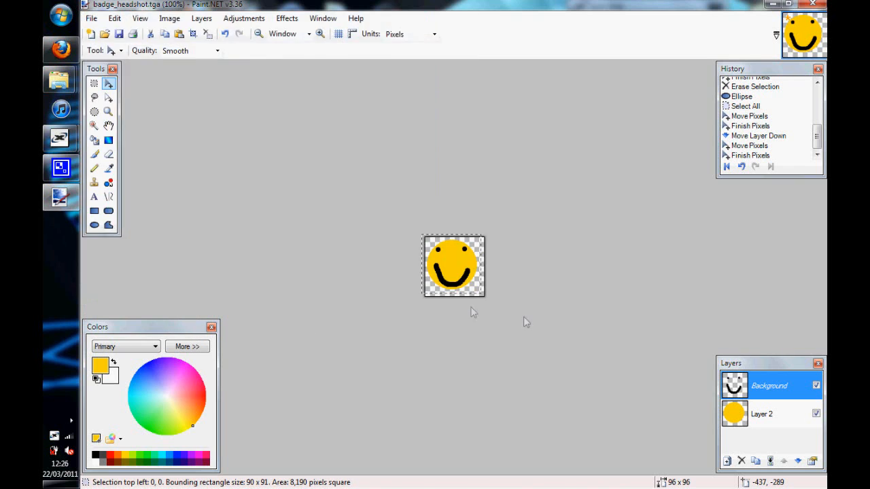
{"action": "key", "text": "ctrl+s"}
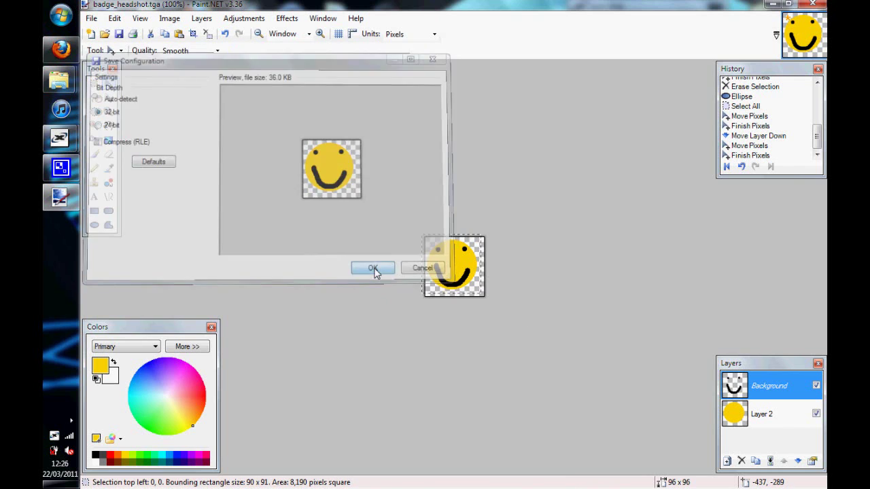
{"action": "left_click", "coordinate": [372, 268]}
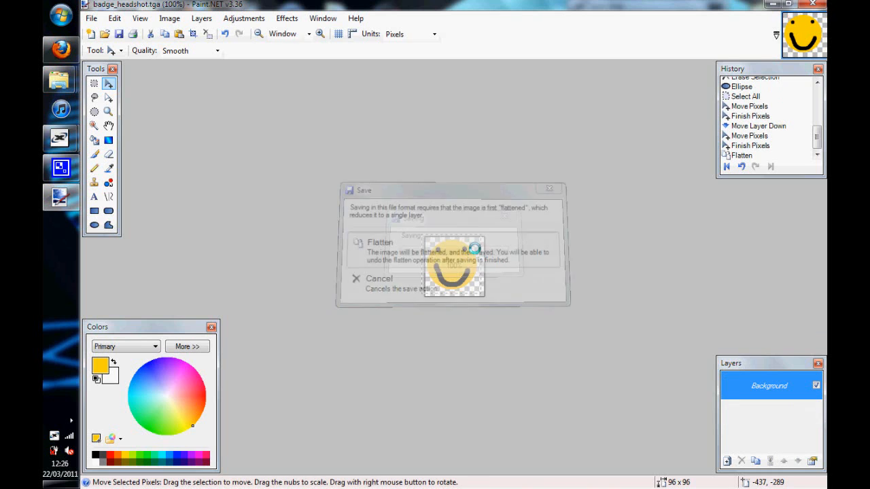
{"action": "left_click", "coordinate": [380, 242]}
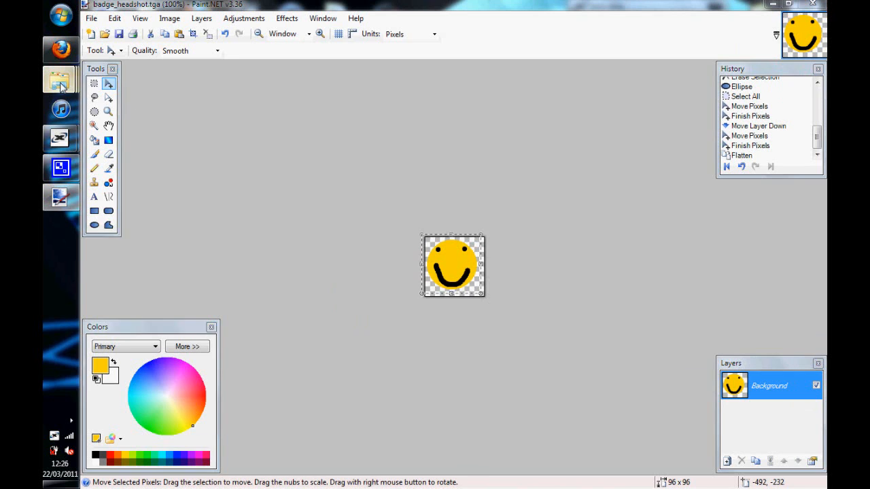
Step: Search Google Images for 'headshot icon' and open the red crosshair result
{"action": "left_click", "coordinate": [59, 79]}
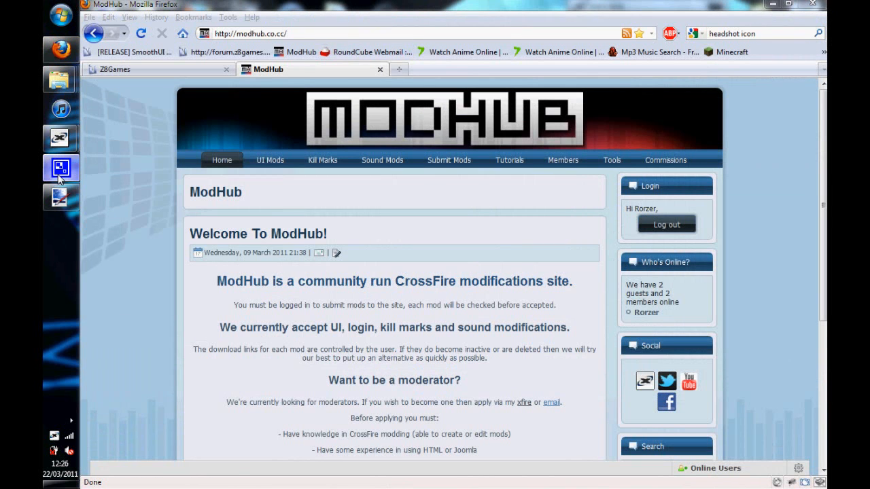
{"action": "left_click", "coordinate": [60, 168]}
{"action": "type", "text": "h"}
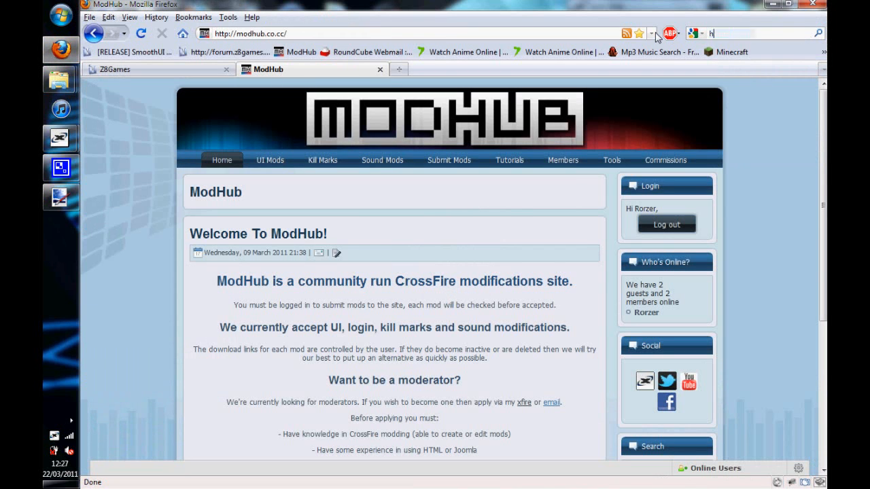
{"action": "type", "text": "eadshot icon"}
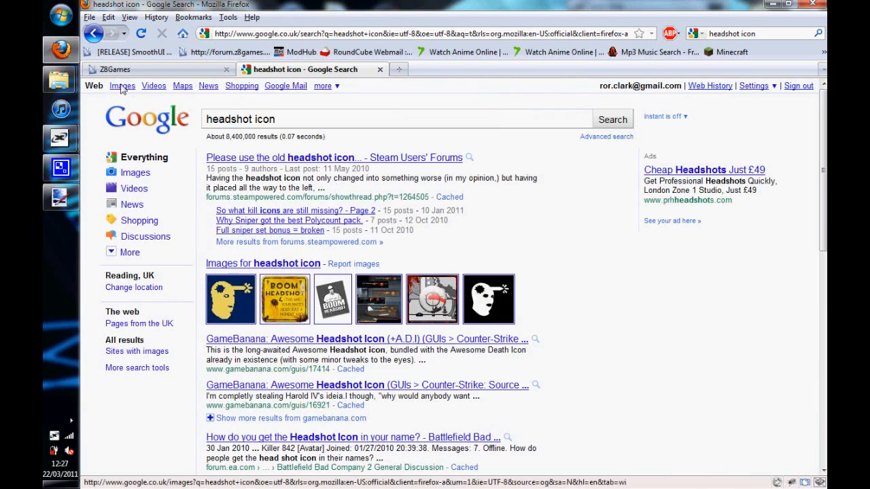
{"action": "left_click", "coordinate": [122, 86]}
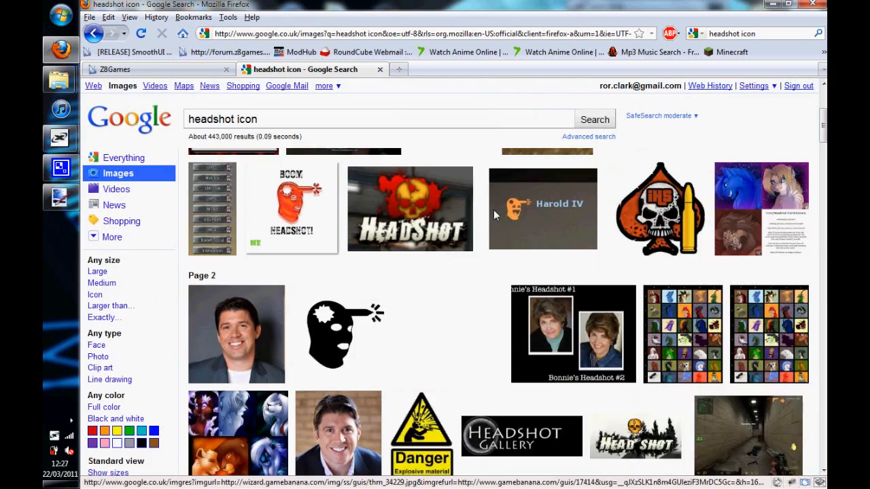
{"action": "scroll", "scroll_direction": "down", "scroll_amount": 3}
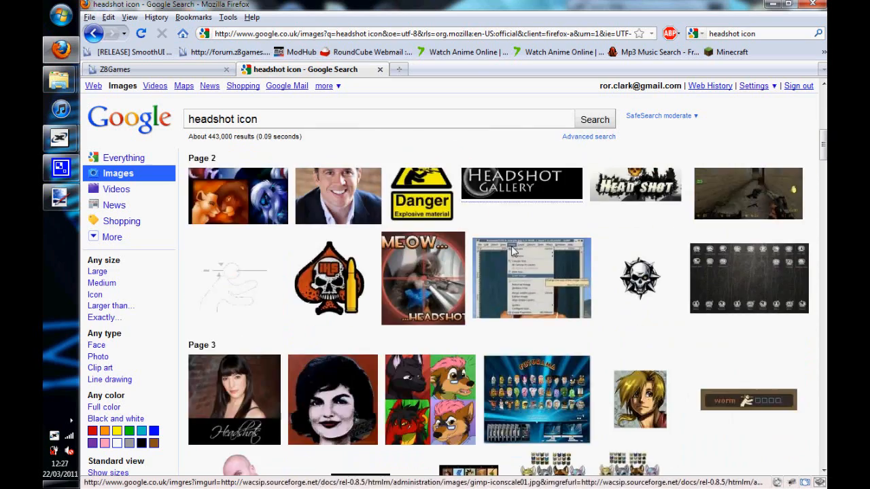
{"action": "scroll", "scroll_direction": "down", "scroll_amount": 3}
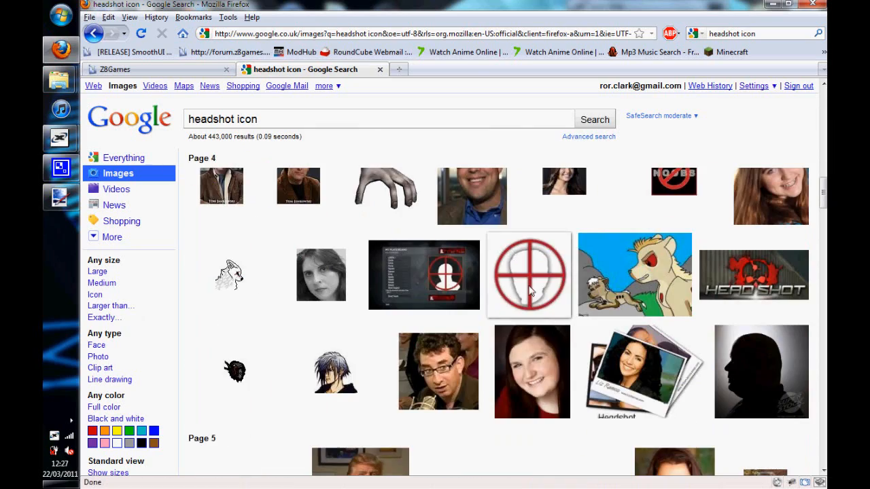
{"action": "left_click", "coordinate": [529, 275]}
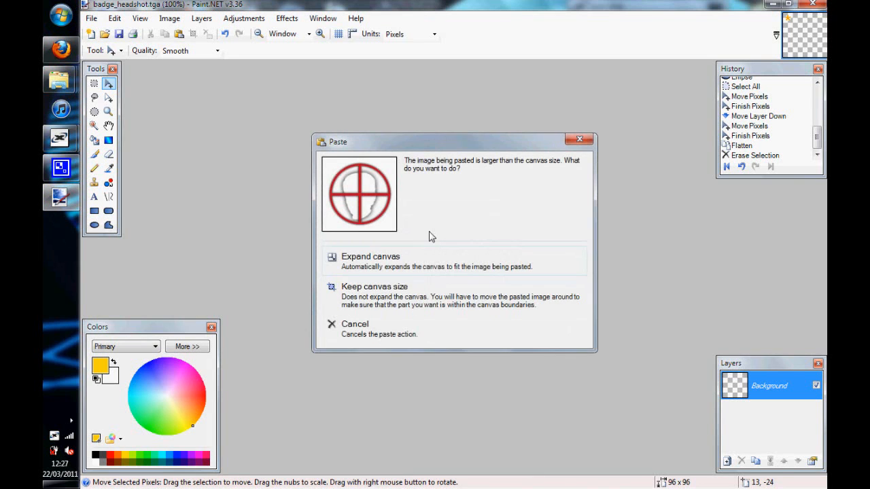
Step: Start scaling the pasted red crosshair up to fill the 96×96 canvas
{"action": "left_click", "coordinate": [374, 286]}
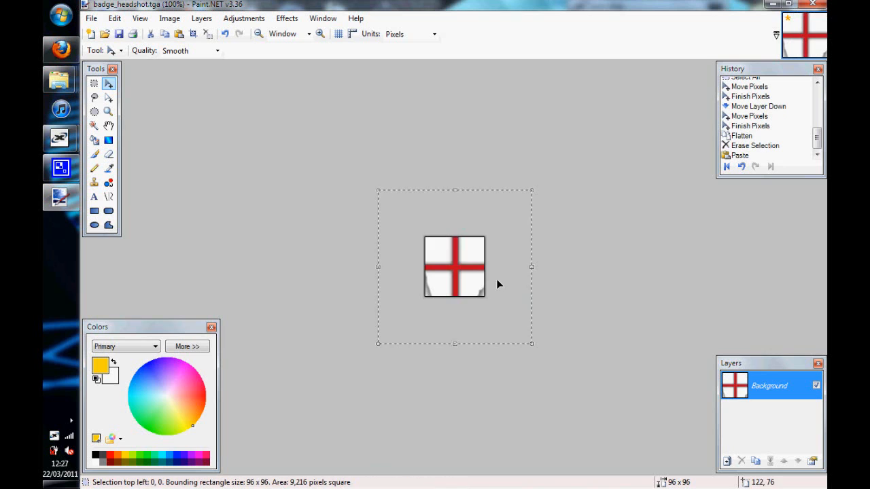
{"action": "mouse_move", "coordinate": [532, 343]}
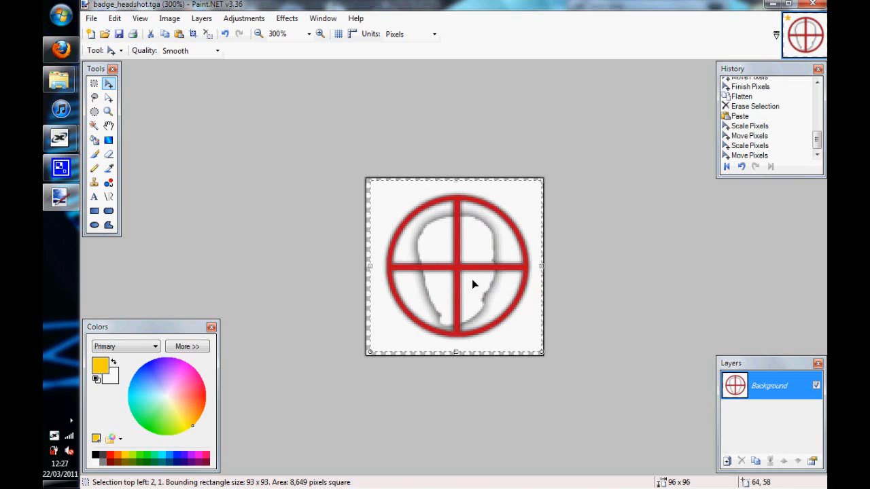
Step: Magic-wand and delete the white patches around the crosshair, adjusting Tolerance between picks
{"action": "left_click", "coordinate": [94, 126]}
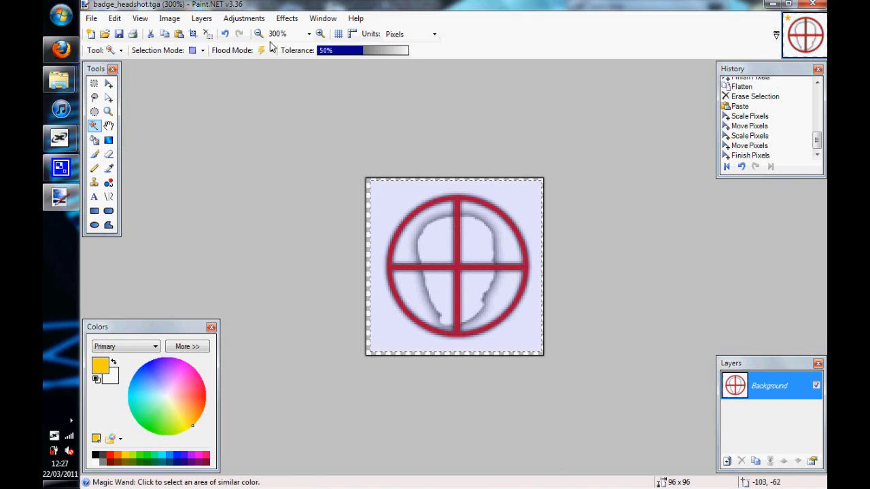
{"action": "left_click", "coordinate": [400, 201]}
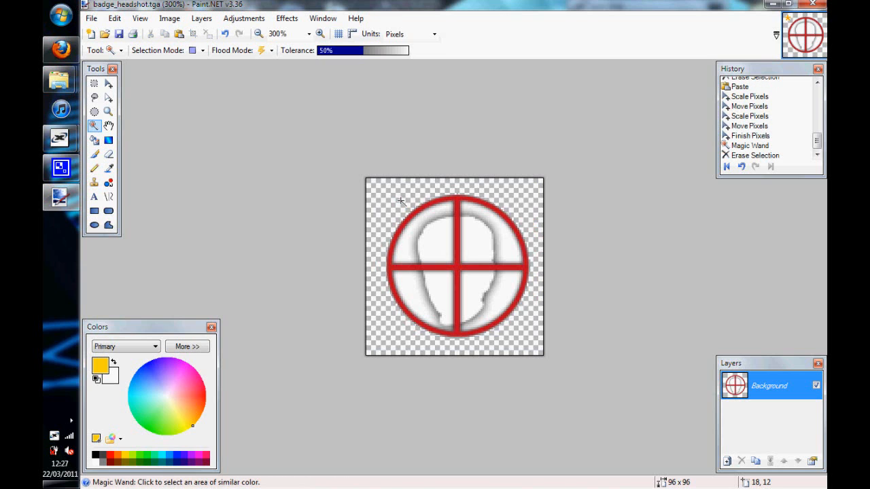
{"action": "left_click", "coordinate": [406, 248]}
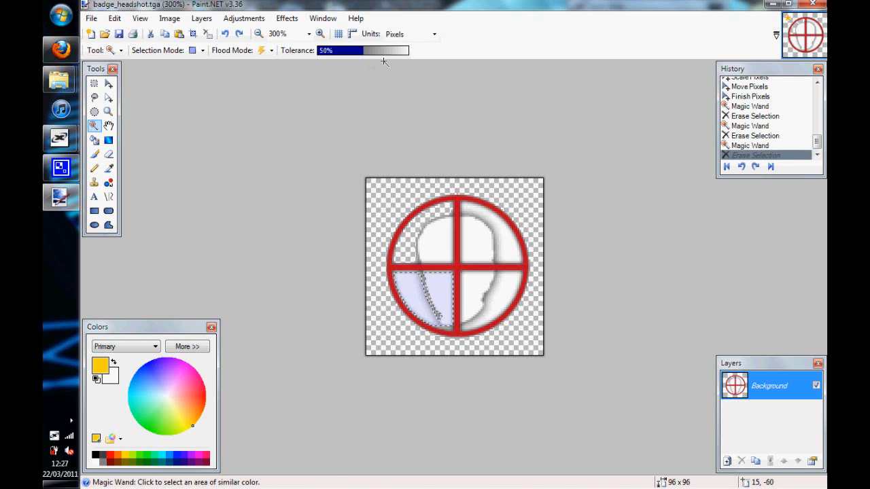
{"action": "left_click", "coordinate": [413, 292]}
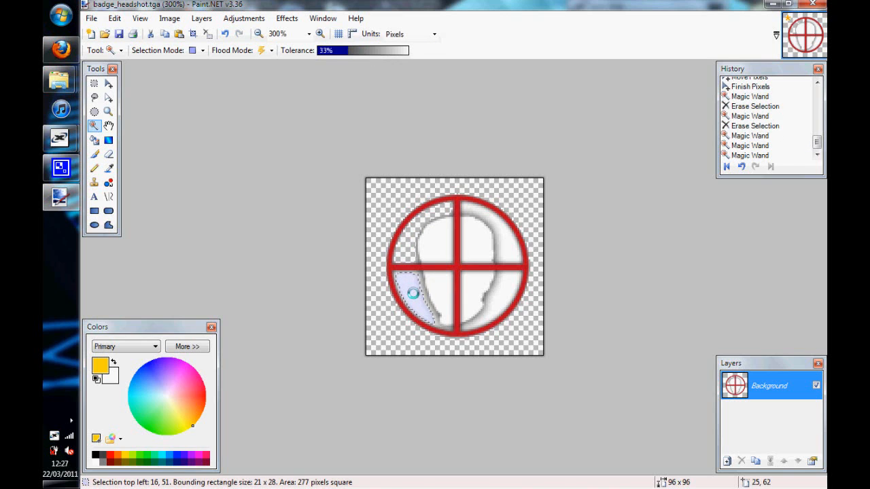
{"action": "left_click", "coordinate": [501, 292]}
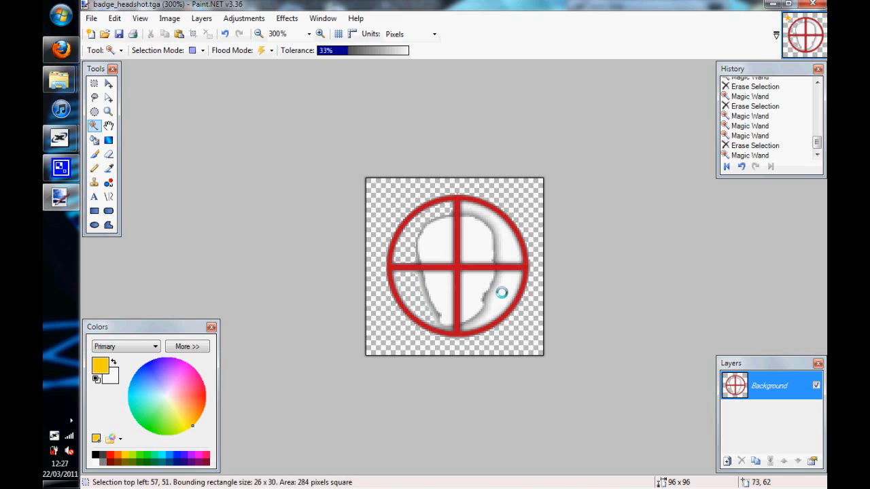
{"action": "left_click_drag", "start_coordinate": [333, 51], "coordinate": [357, 50]}
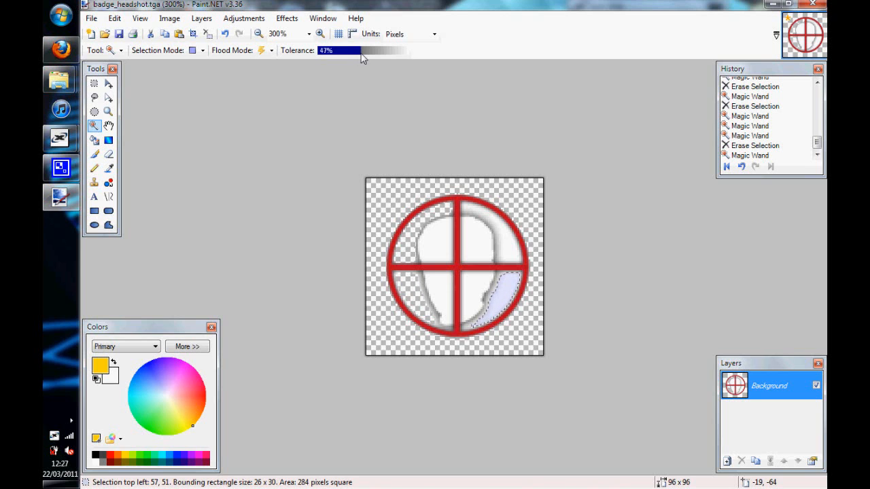
{"action": "left_click", "coordinate": [503, 297]}
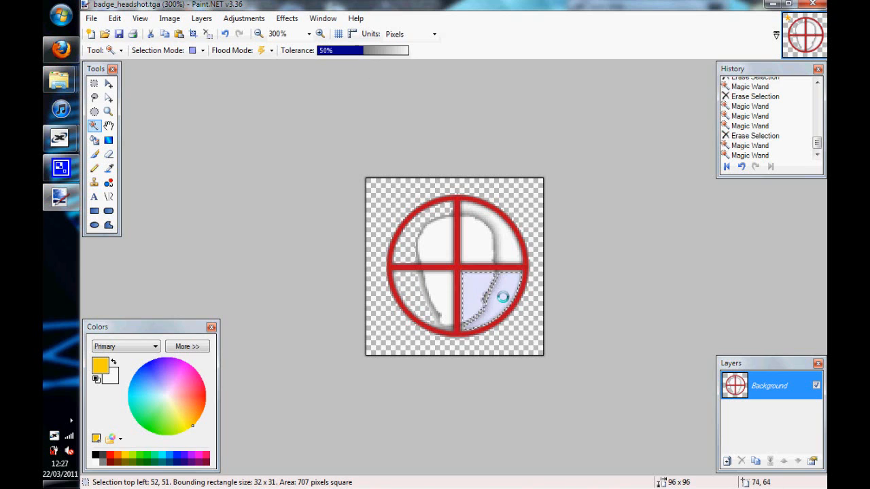
{"action": "left_click_drag", "start_coordinate": [371, 50], "coordinate": [354, 51]}
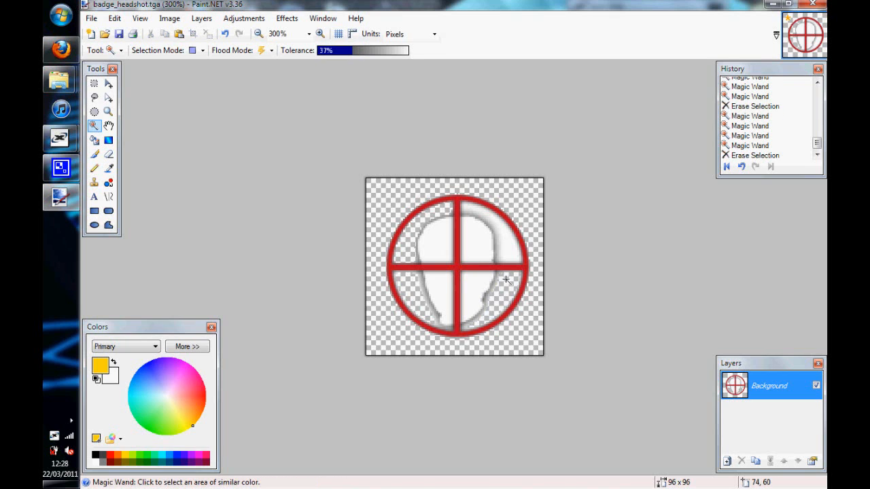
{"action": "left_click", "coordinate": [505, 238]}
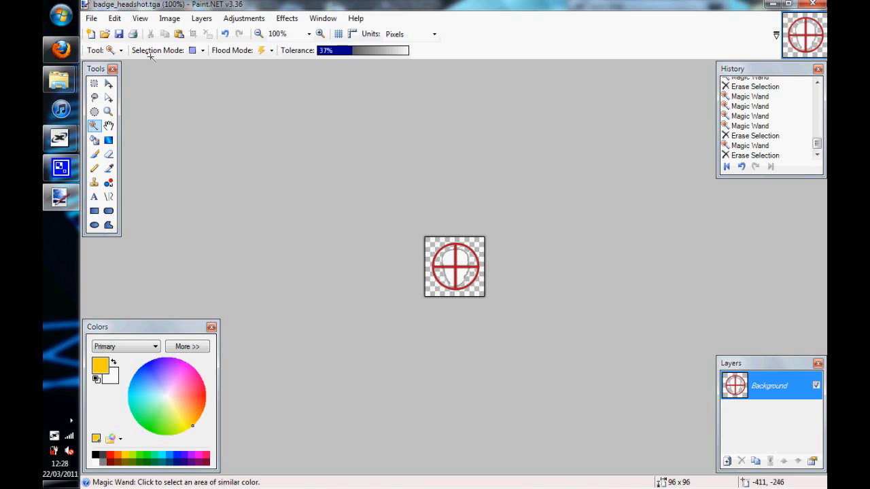
{"action": "mouse_move", "coordinate": [158, 133]}
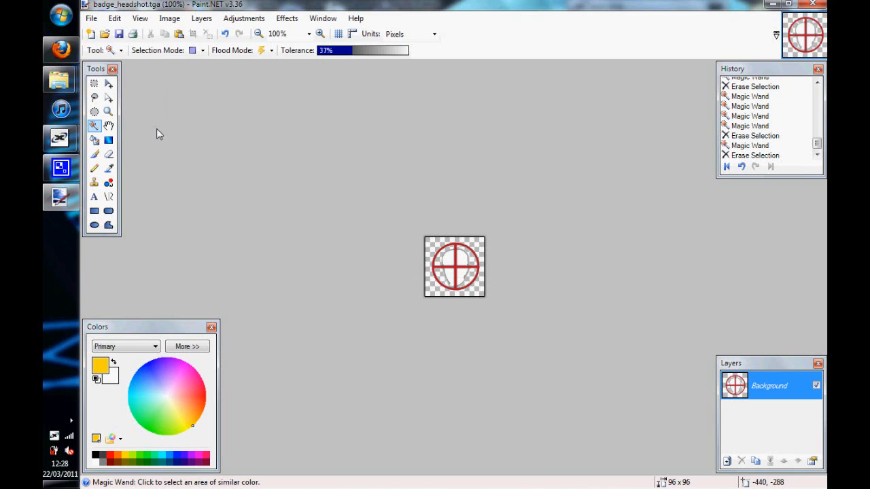
{"action": "mouse_move", "coordinate": [292, 281]}
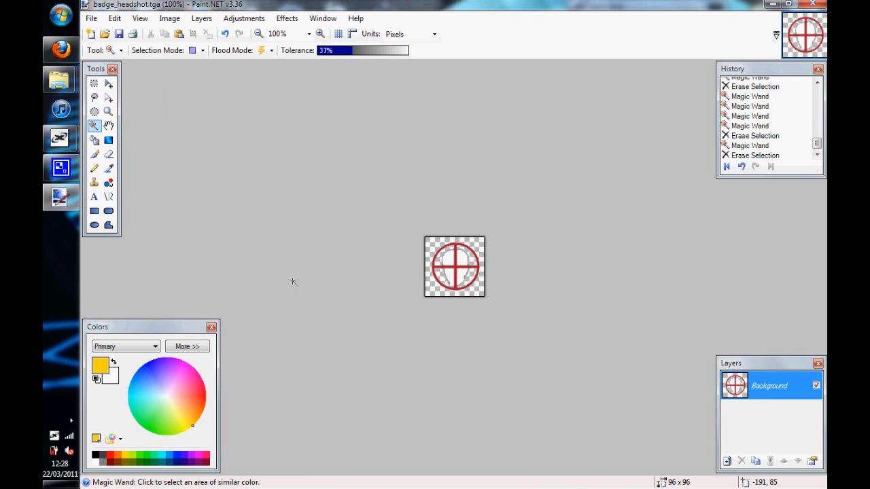
{"action": "mouse_move", "coordinate": [465, 236]}
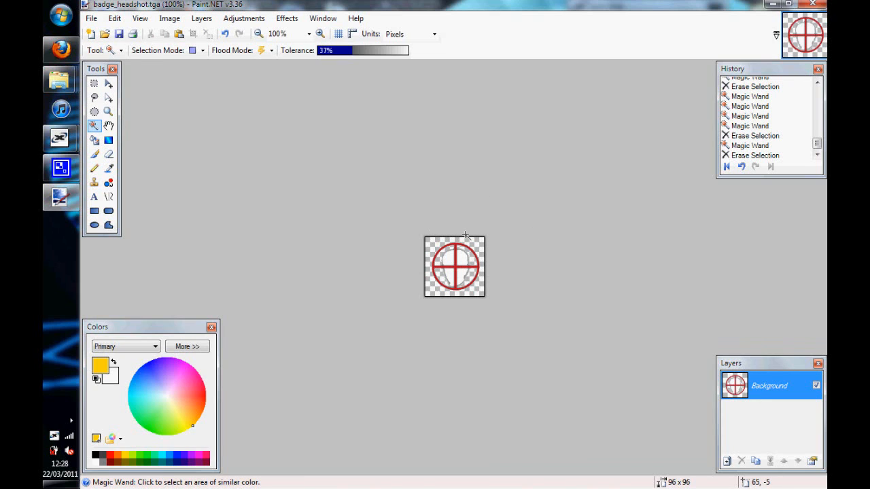
{"action": "mouse_move", "coordinate": [559, 210]}
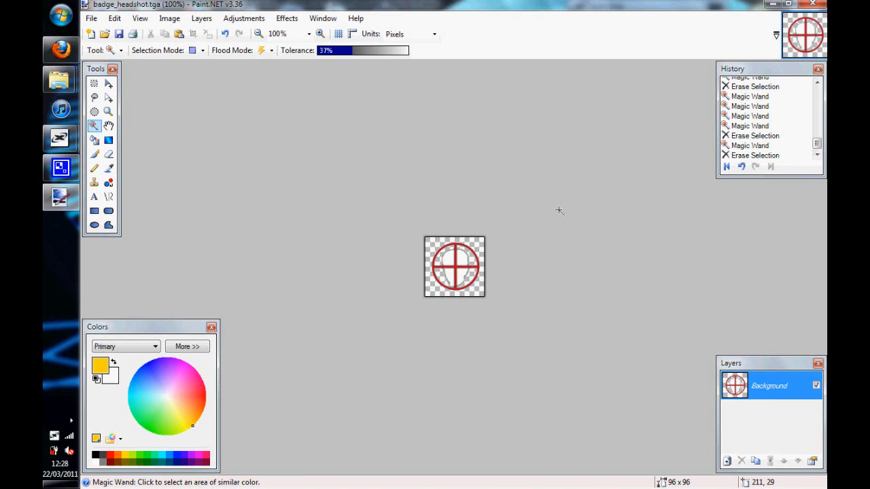
{"action": "mouse_move", "coordinate": [386, 252]}
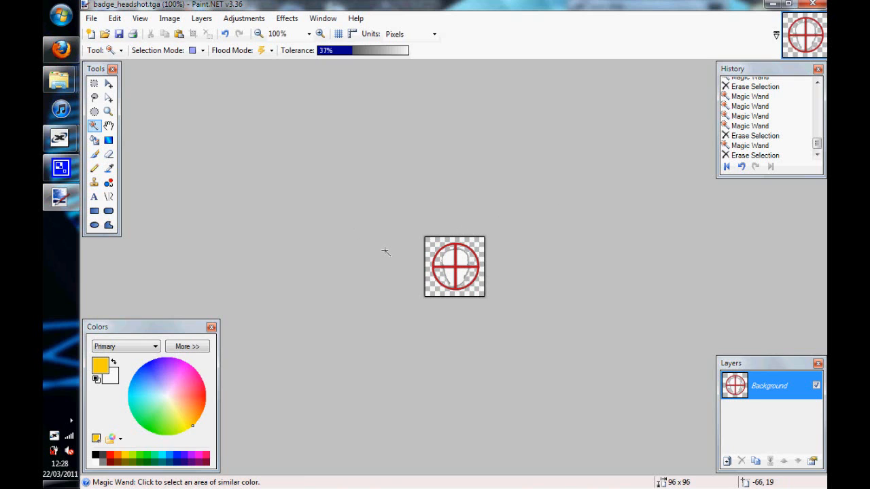
{"action": "mouse_move", "coordinate": [481, 293]}
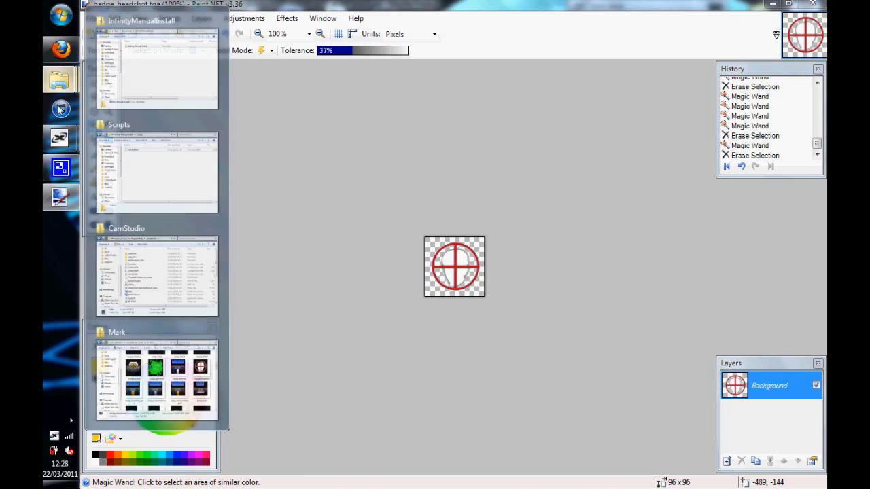
Step: Bring up the Mark folder and confirm badge_headshot's thumbnail now shows the red crosshair
{"action": "left_click", "coordinate": [155, 381]}
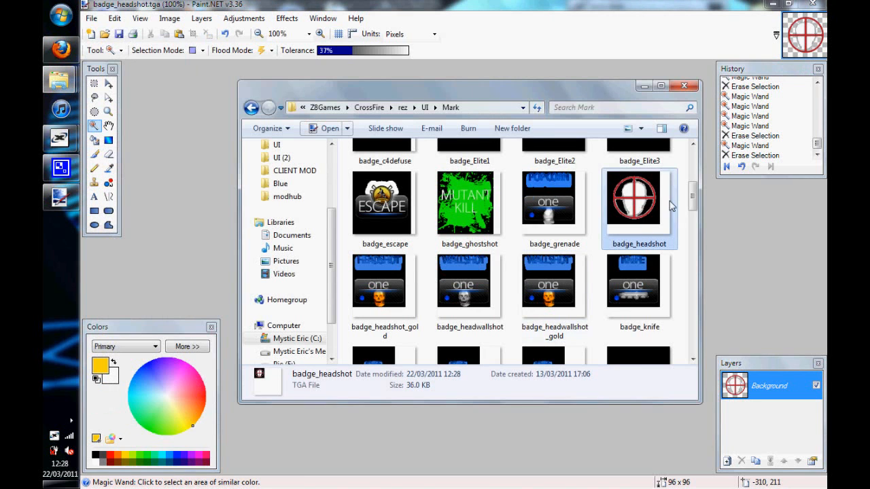
{"action": "scroll", "scroll_direction": "down", "scroll_amount": 3}
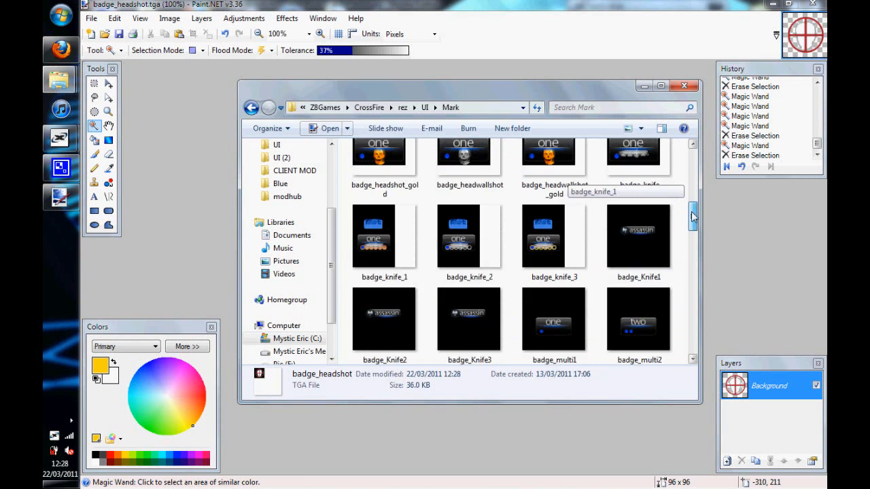
{"action": "left_click", "coordinate": [553, 221]}
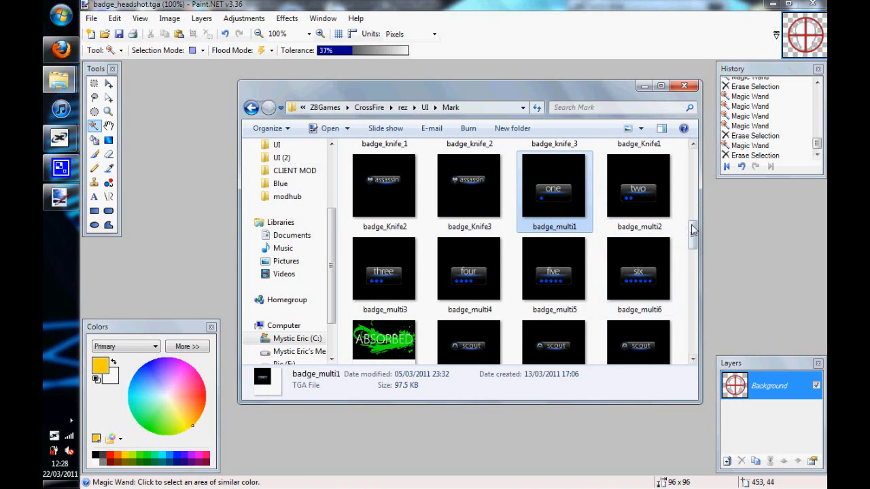
{"action": "scroll", "scroll_direction": "down", "scroll_amount": 3}
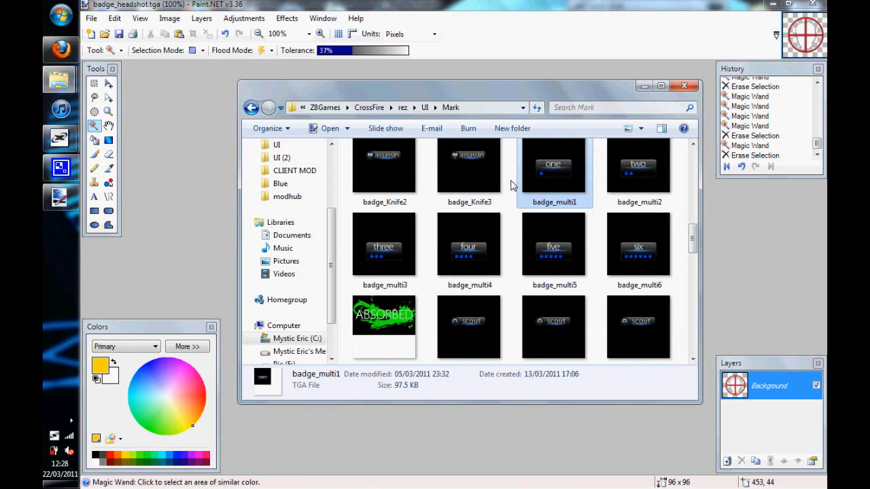
{"action": "scroll", "scroll_direction": "up", "scroll_amount": 3}
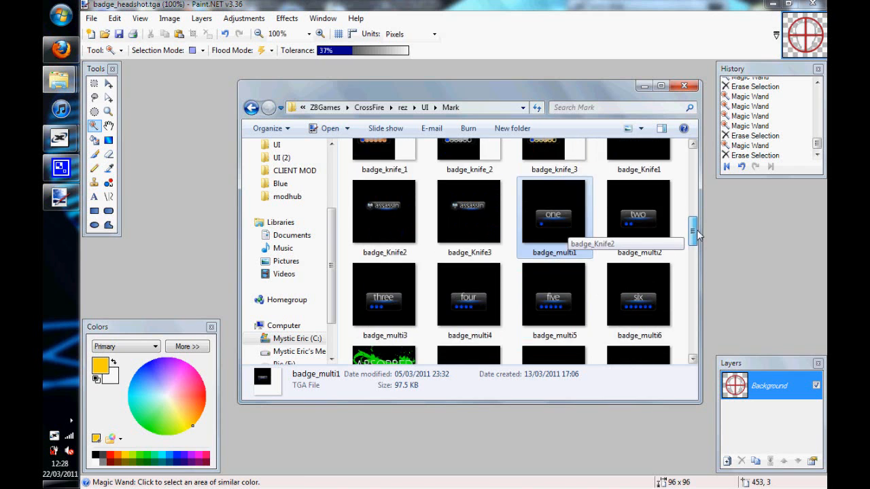